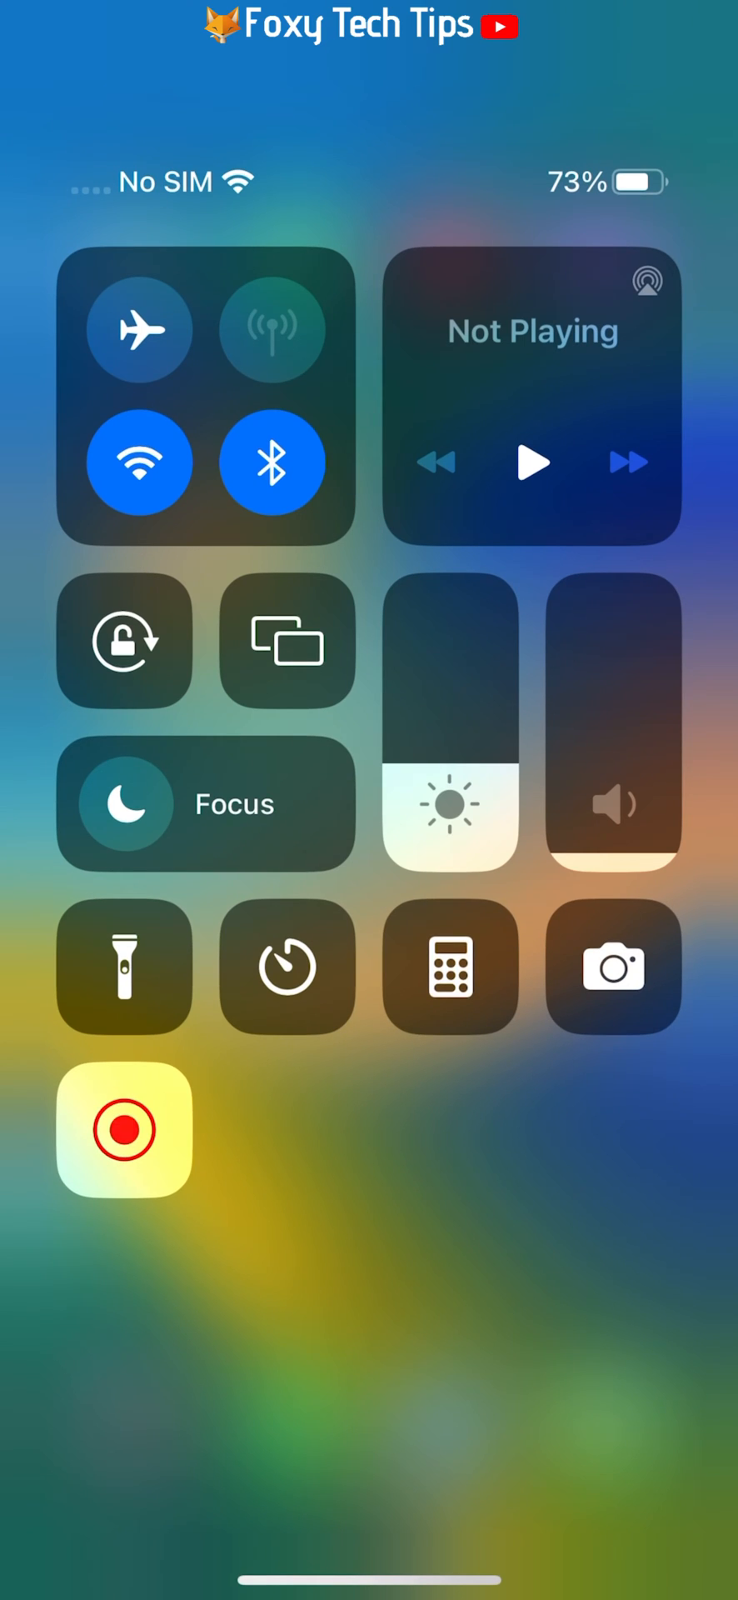
- Switch portrait orientation lock on so the lock icon shows red on white
left_click(124, 640)
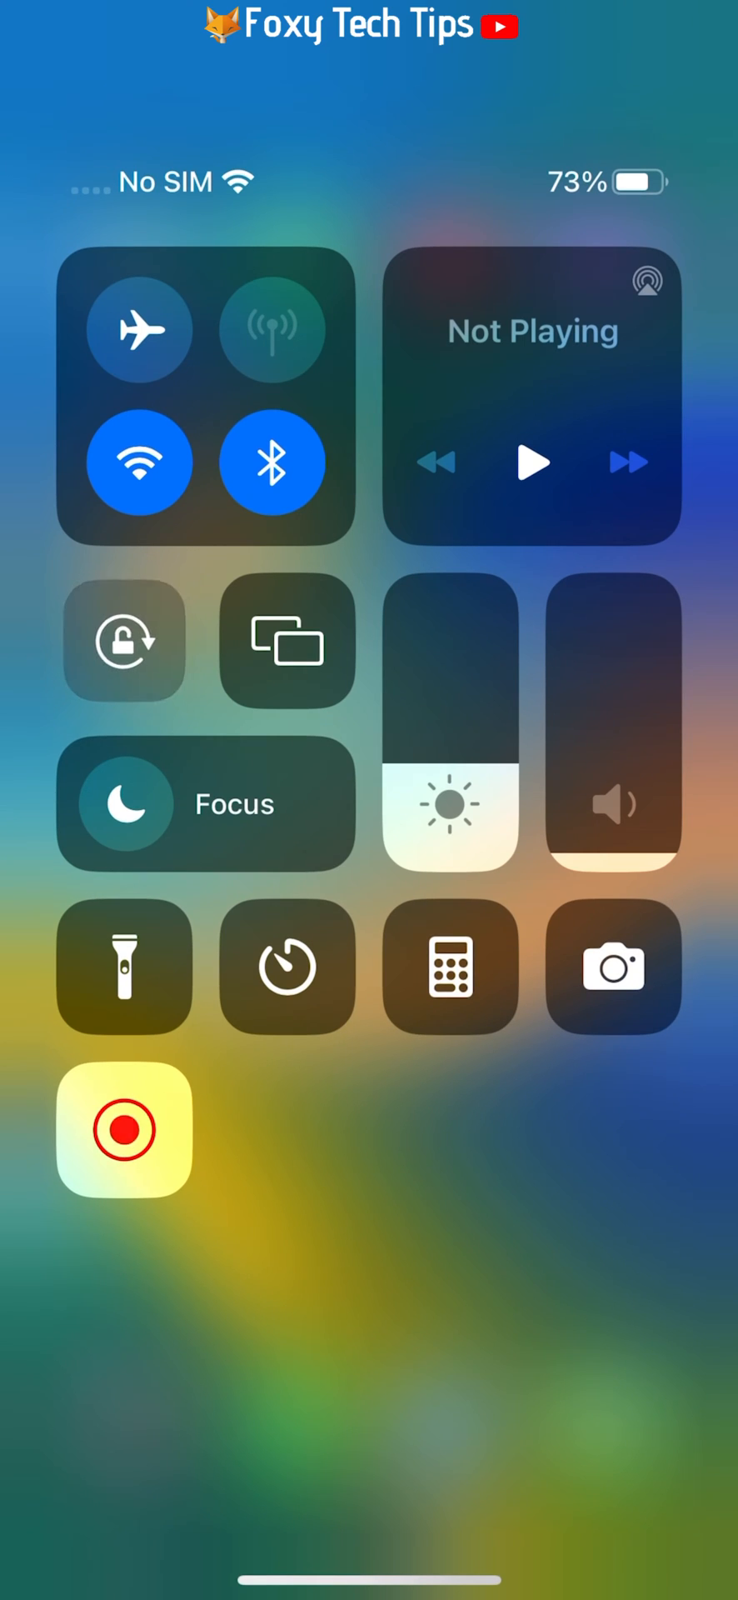
left_click(124, 640)
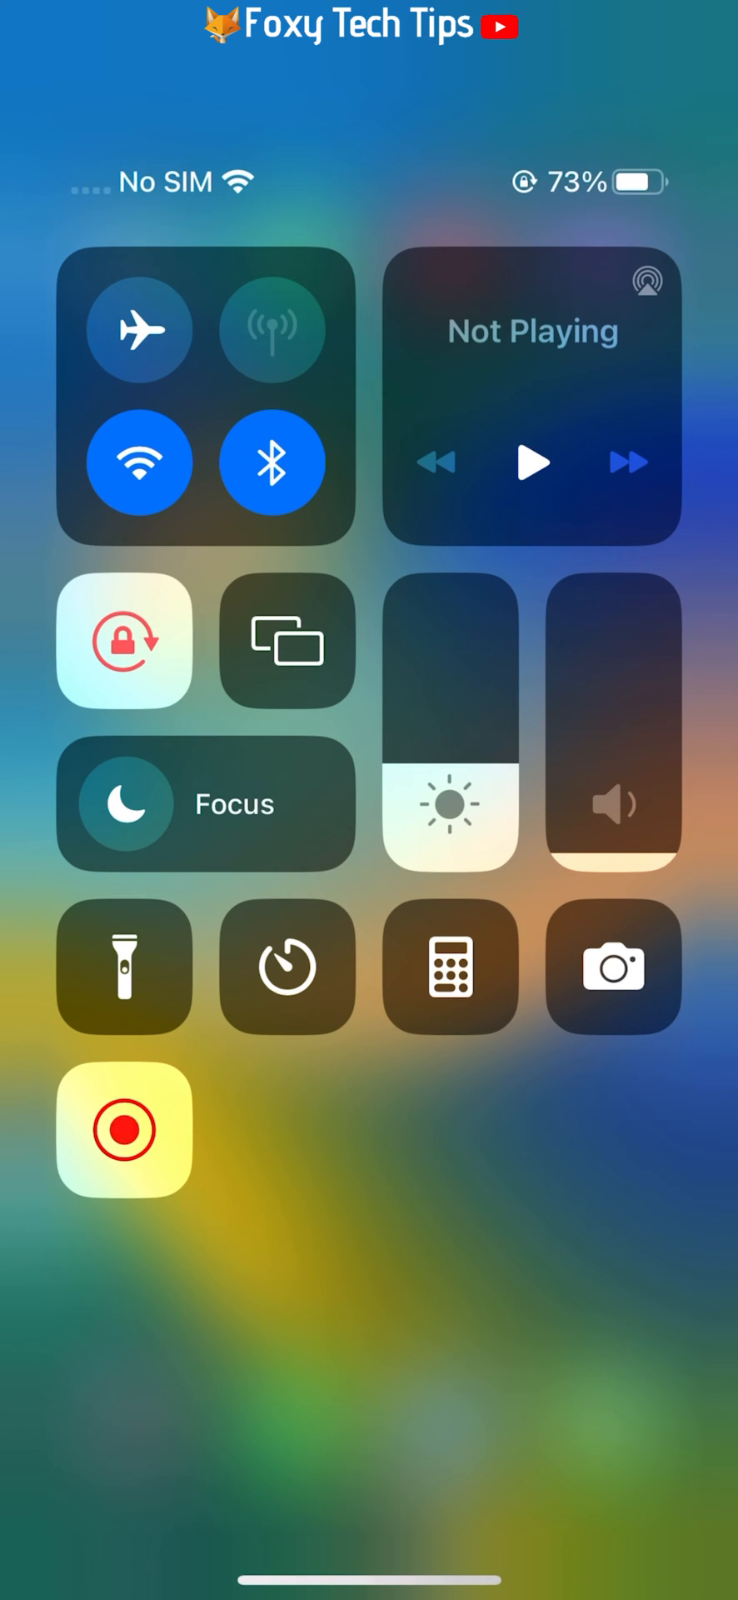
- Switch portrait orientation lock back off so the screen can rotate again
left_click(125, 1130)
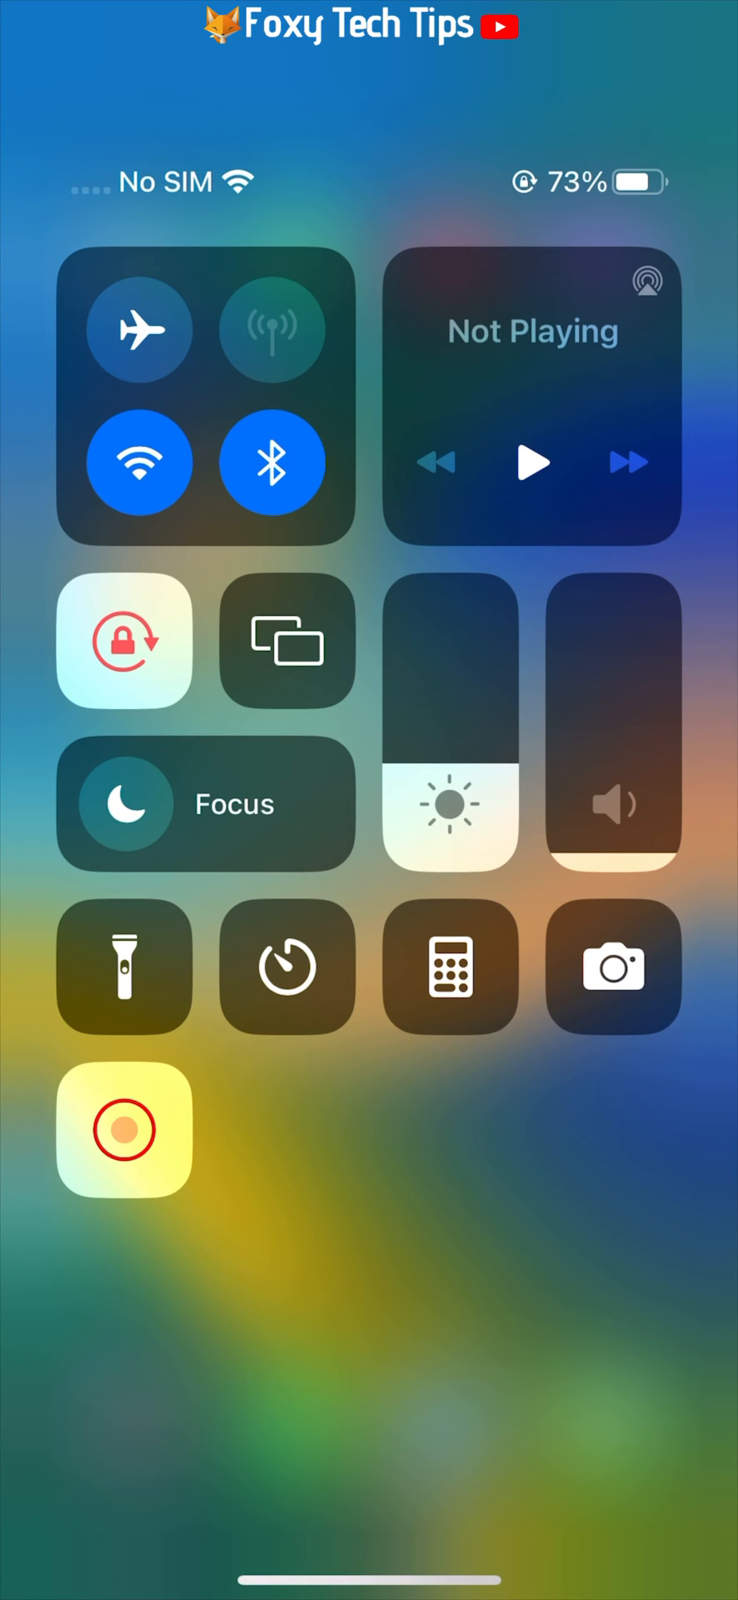
left_click(125, 1130)
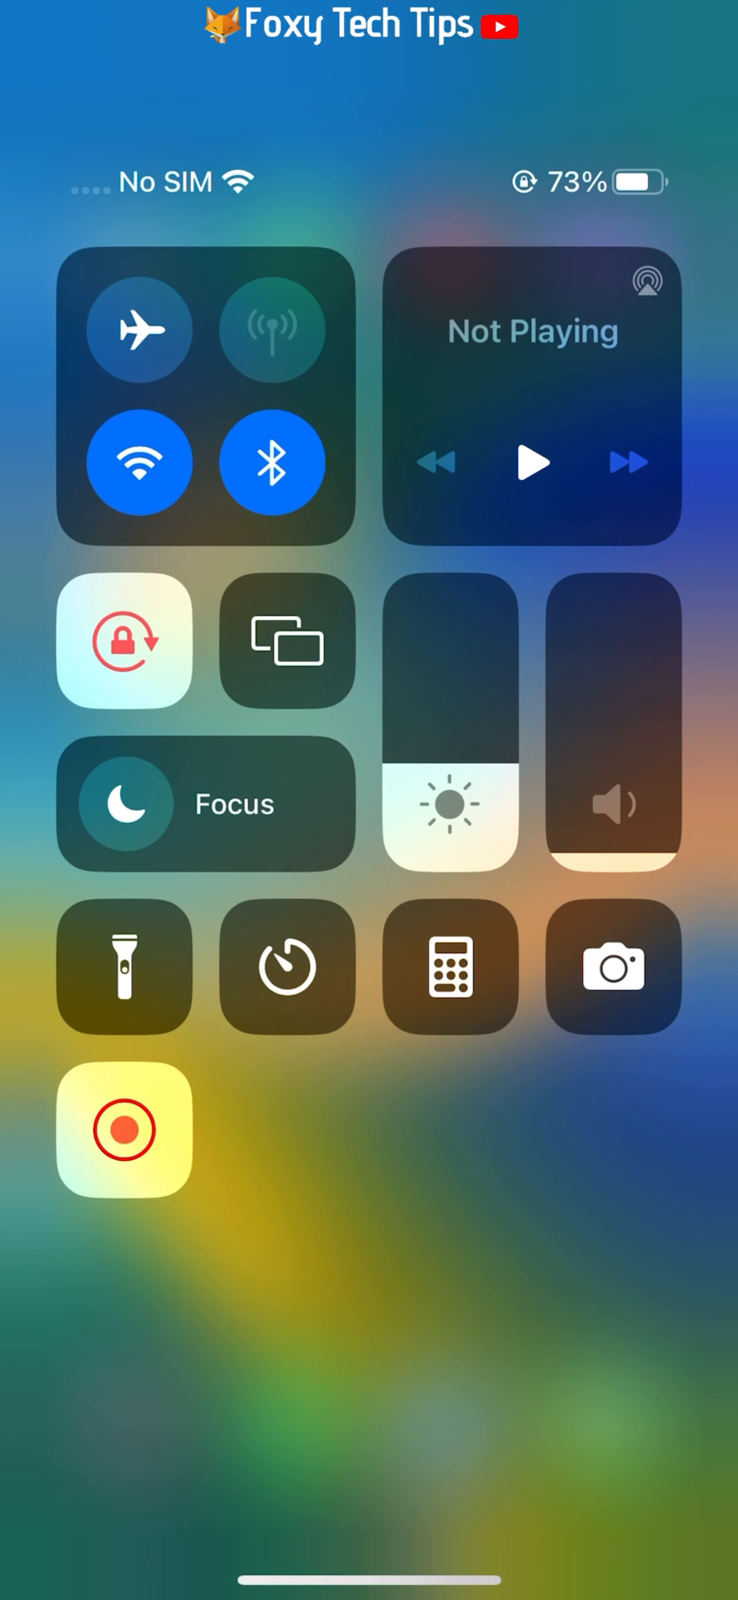
left_click(123, 640)
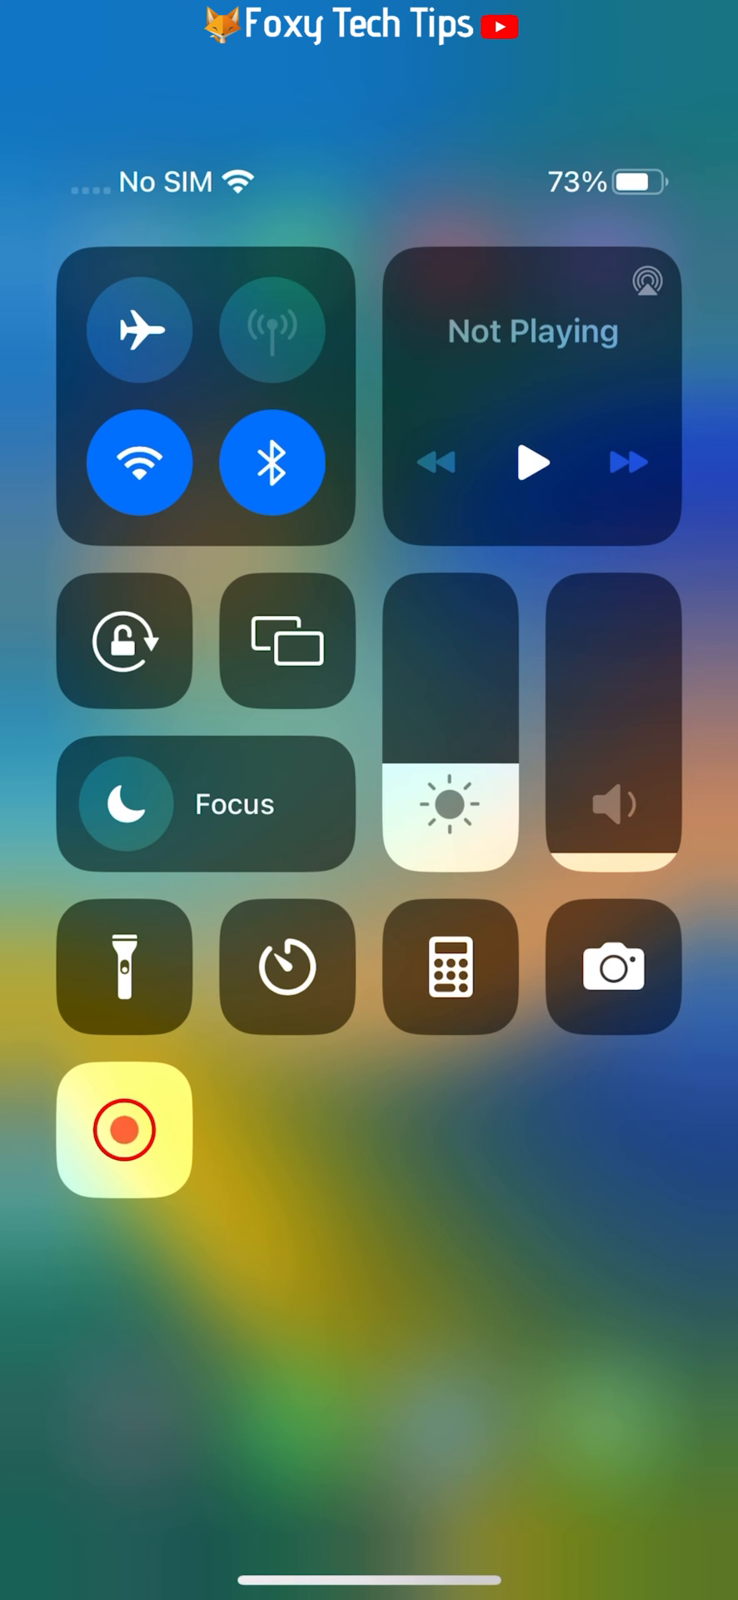
left_click(122, 640)
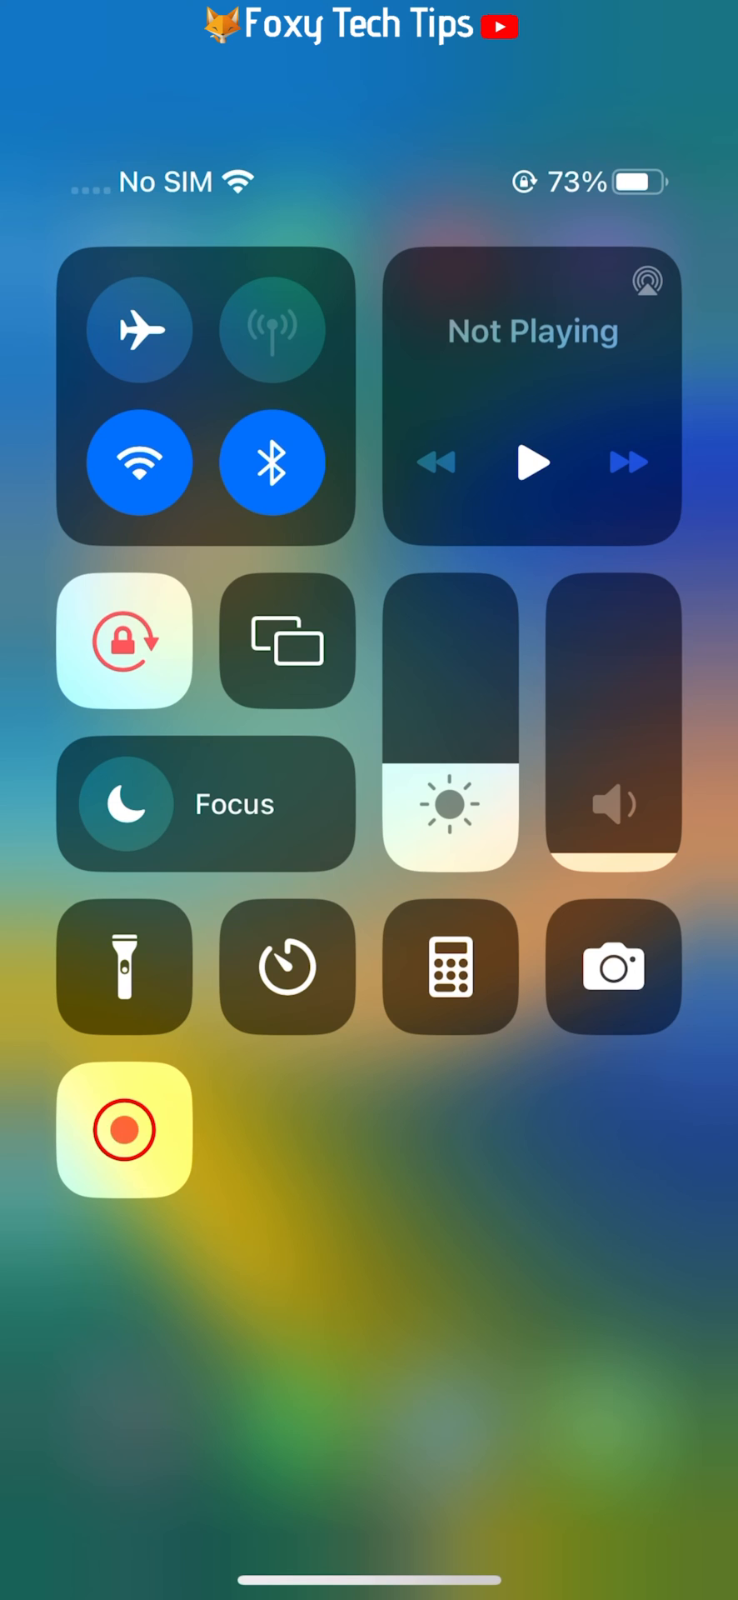
left_click(123, 640)
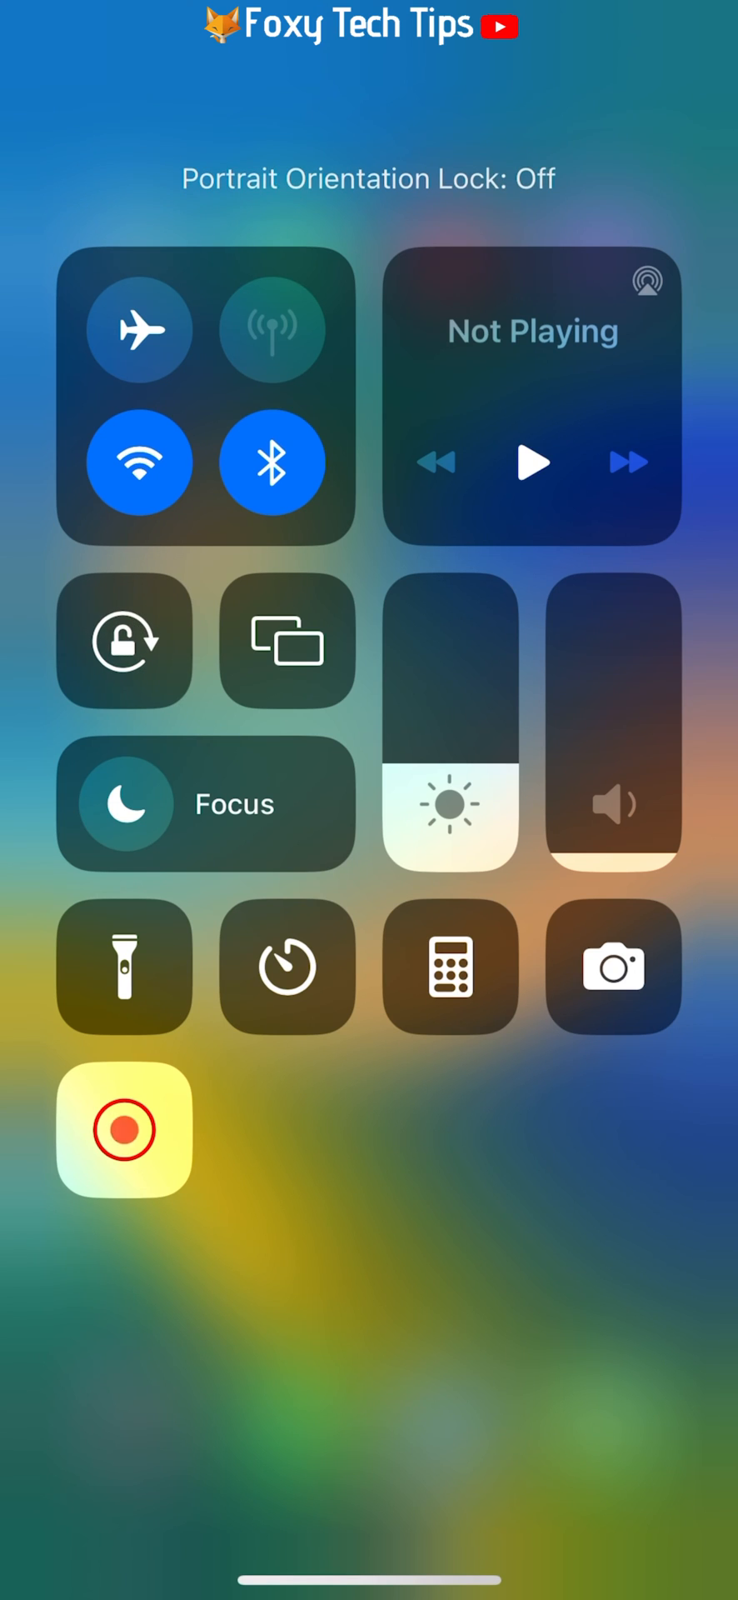